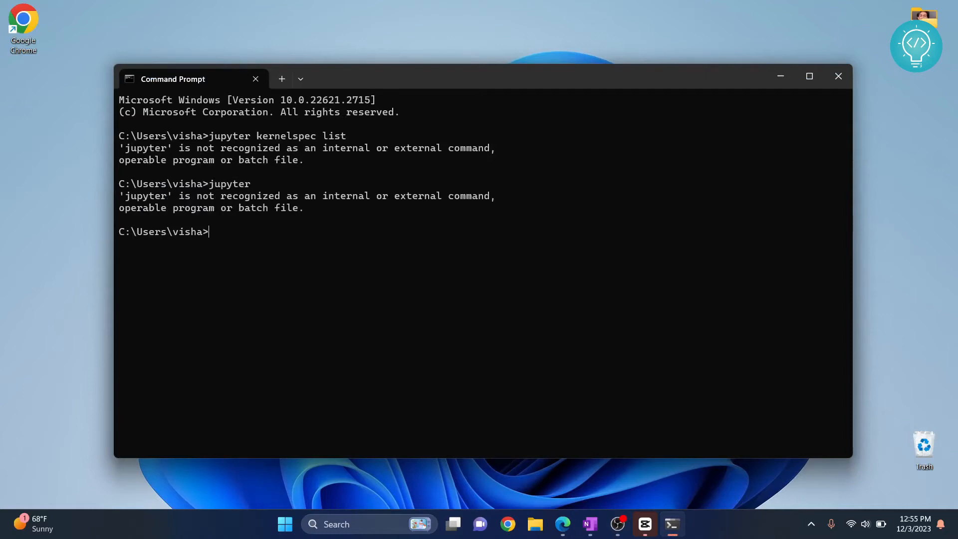
- From the 'jupyter not recognized' error, locate the Jupyter Notebook shortcut via Start's Open file location
double_click(145, 196)
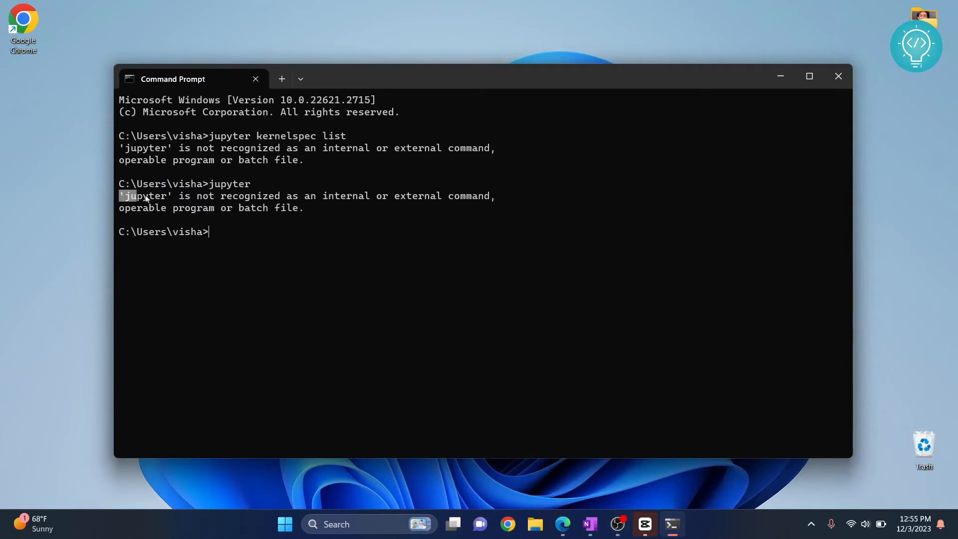
drag(121, 195, 492, 211)
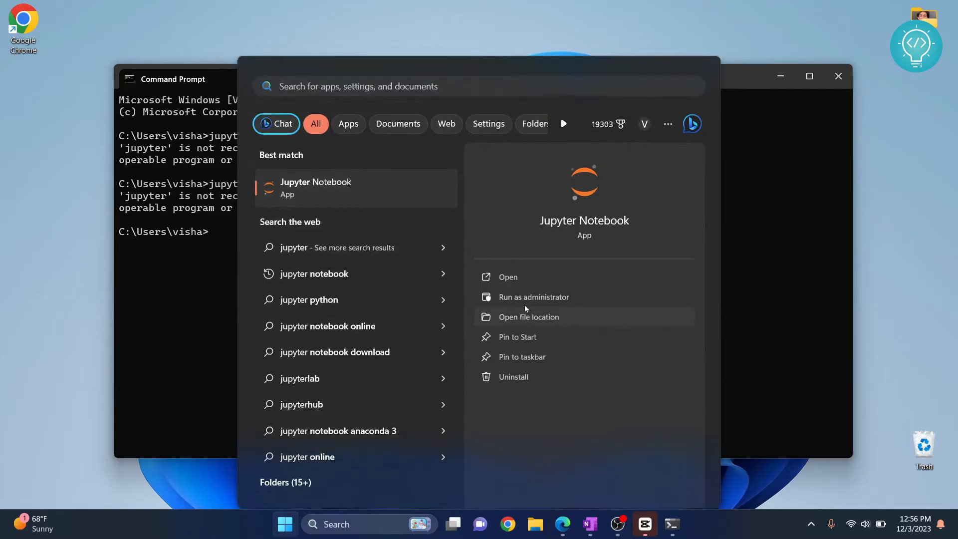
click(529, 317)
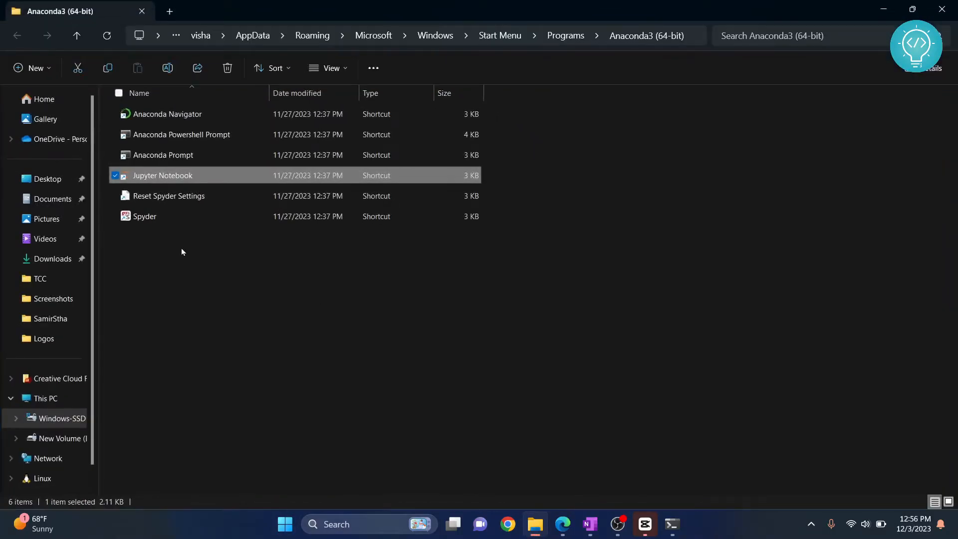
mouse_move(187, 176)
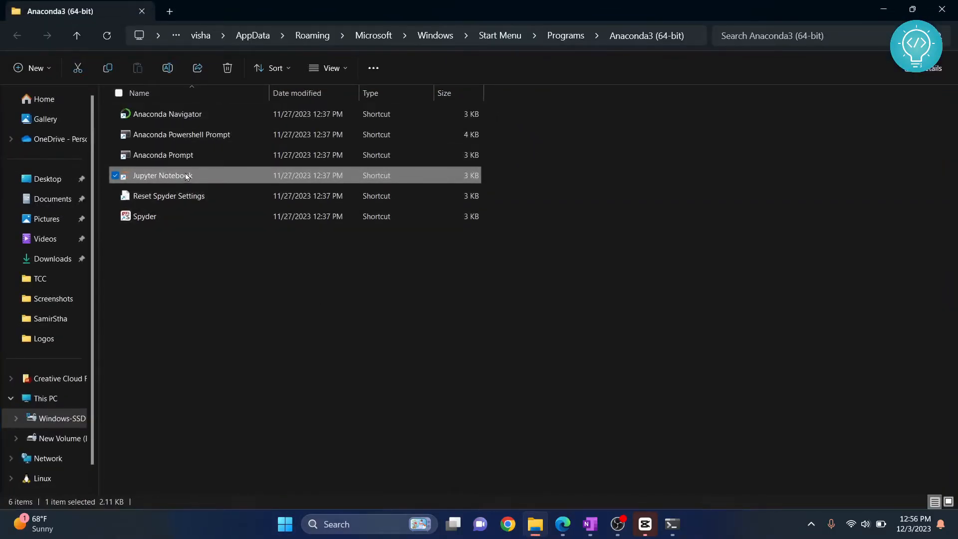
- Follow the shortcut to the anaconda3 folder and go into its Scripts folder containing jupyter.exe
right_click(185, 174)
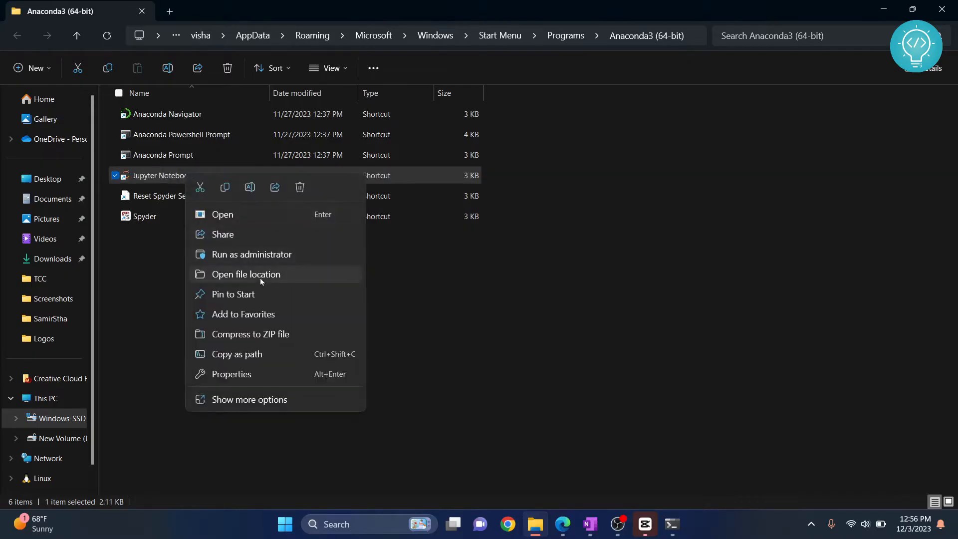
click(246, 274)
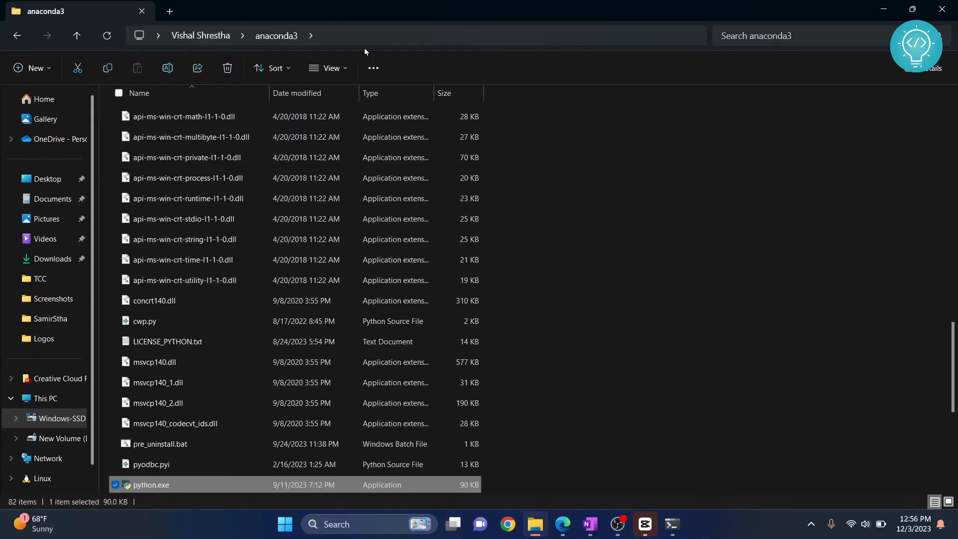
mouse_move(199, 213)
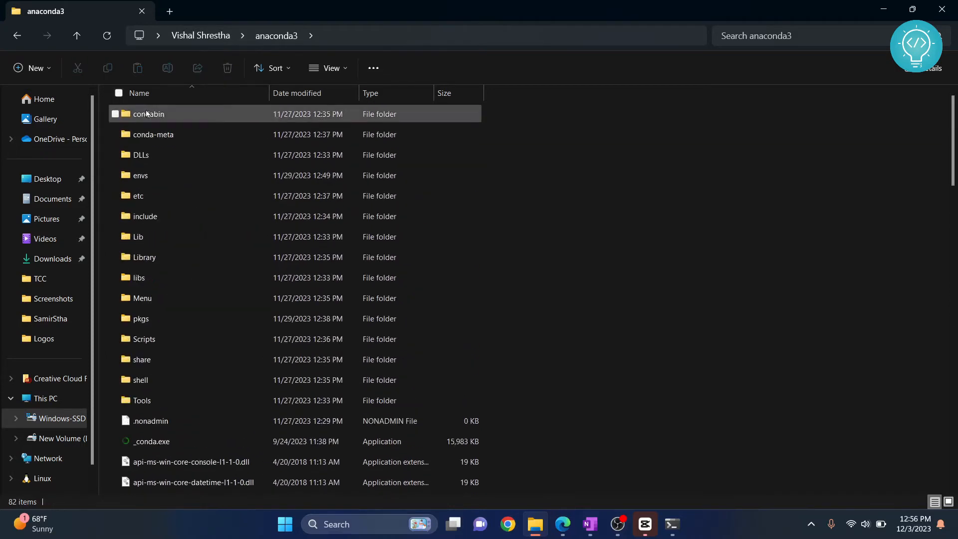
click(144, 339)
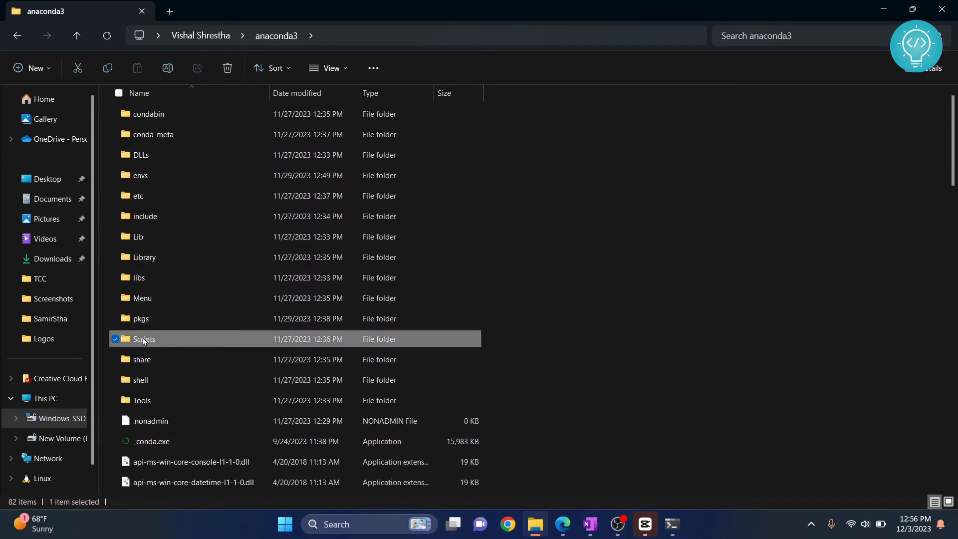
double_click(144, 339)
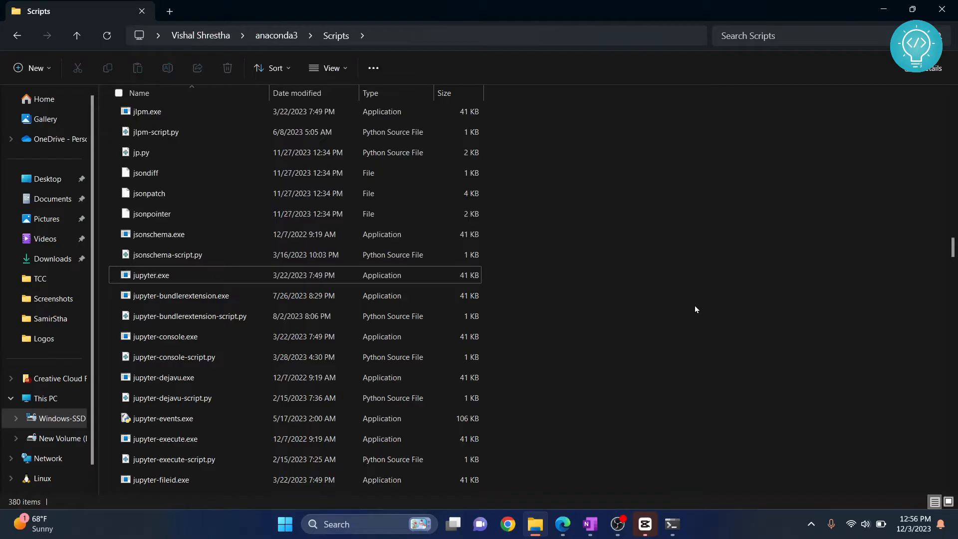
- Search Start for 'environ' and choose 'Edit the system environment variables'
click(285, 524)
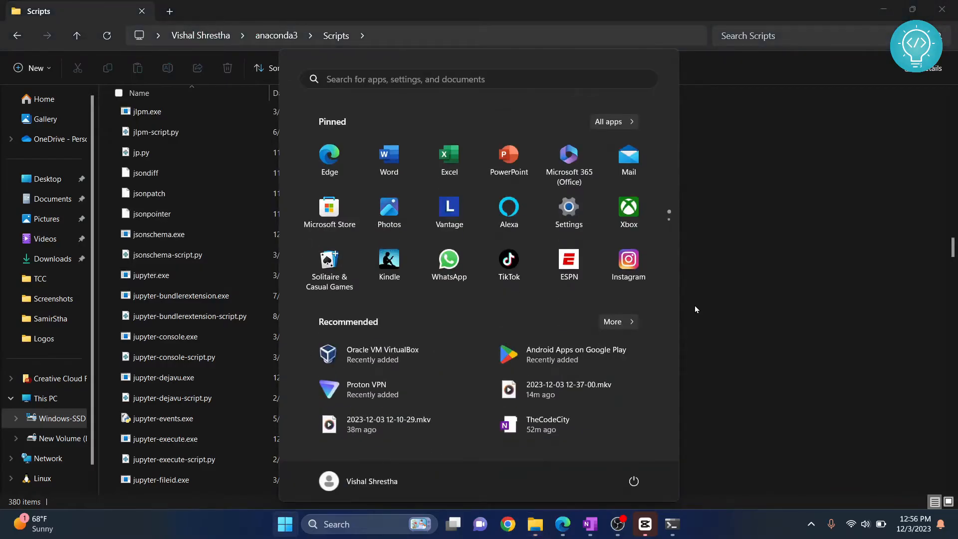
text(enviroe)
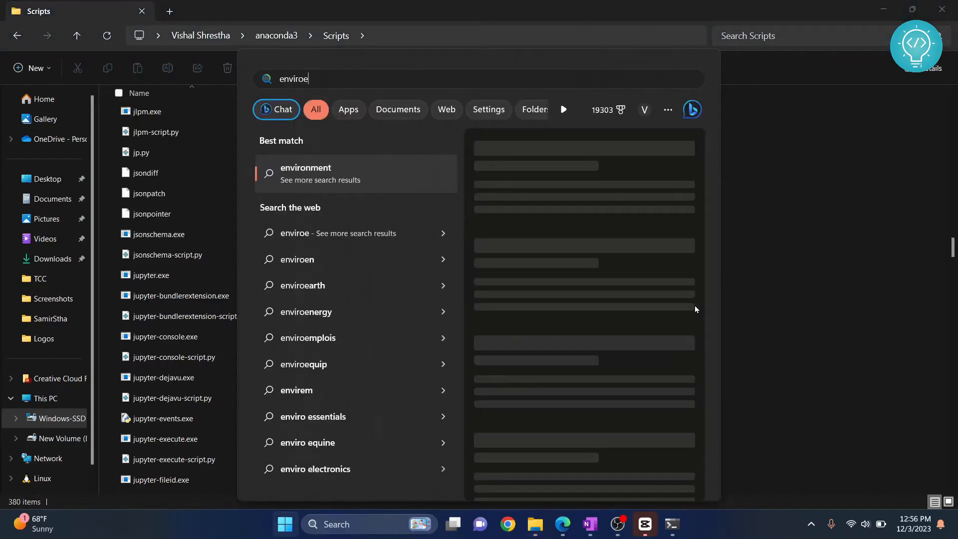
text(nviron)
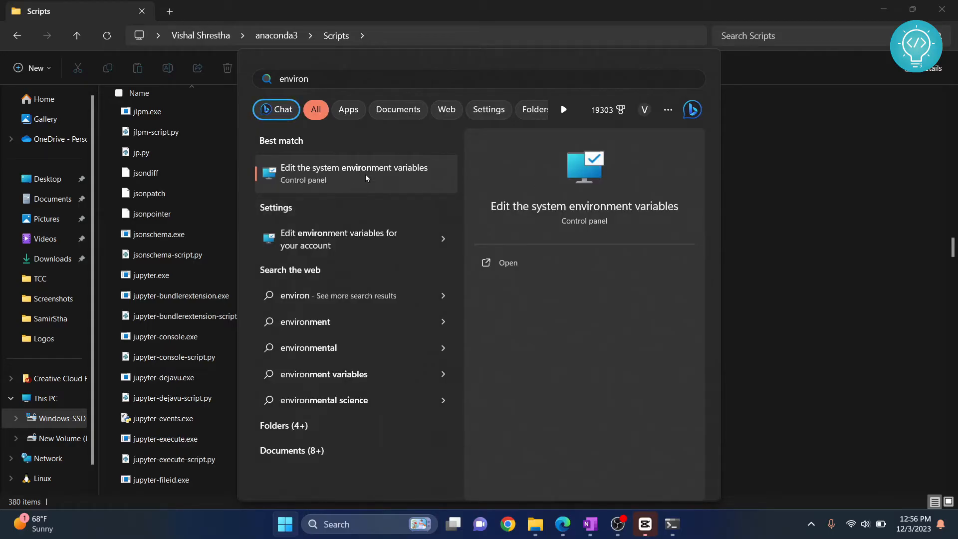
click(354, 174)
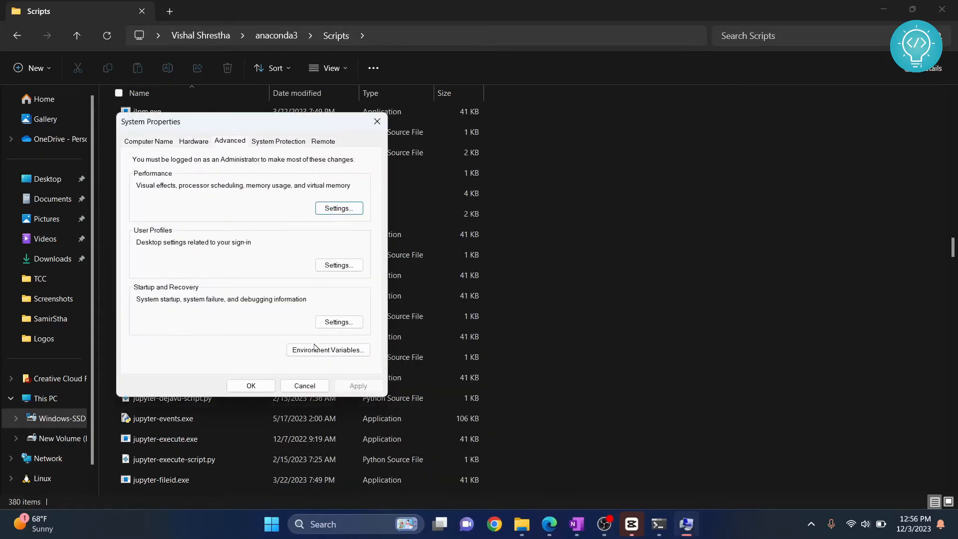
- Add C:\Users\visha\anaconda3\Scripts to the system Path and confirm all three dialogs
click(327, 350)
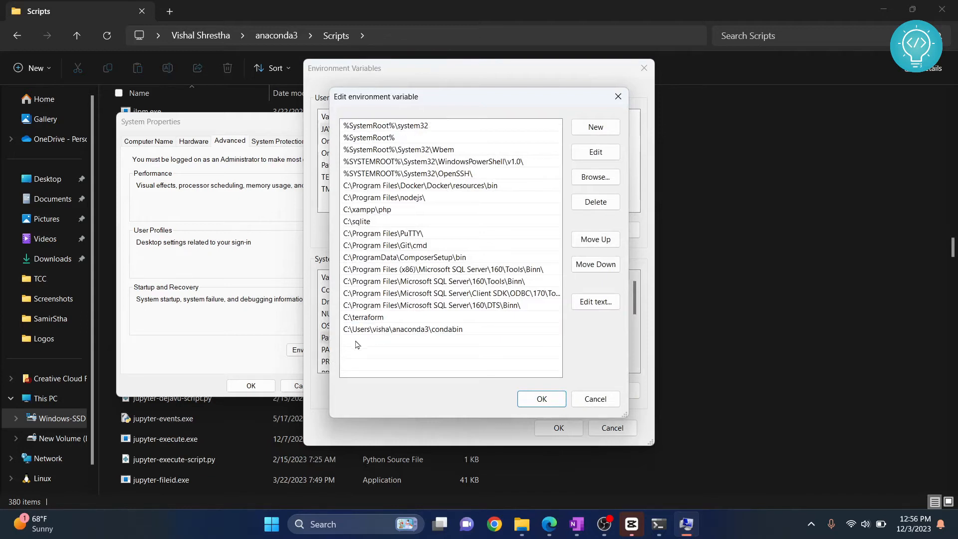
click(595, 128)
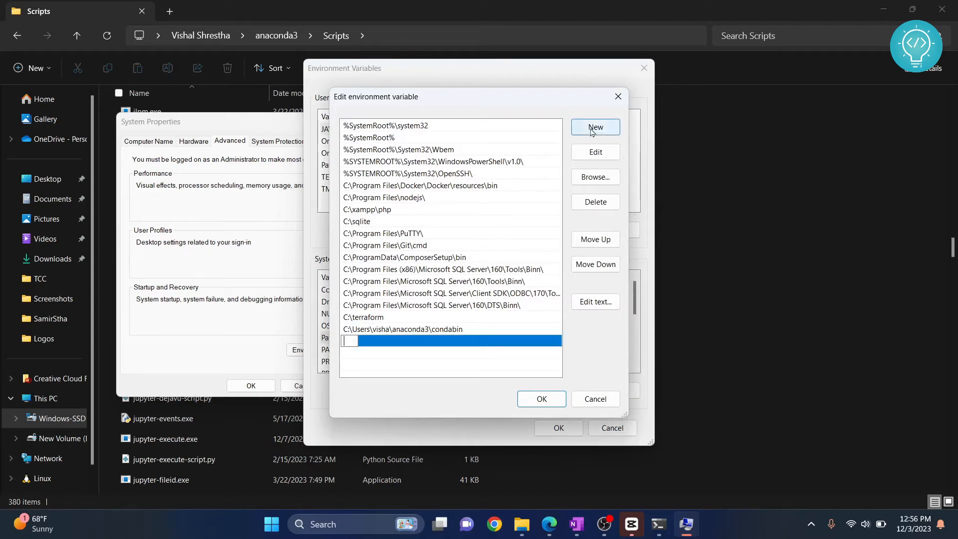
text(C:\Users\visha\anaconda3\Scripts)
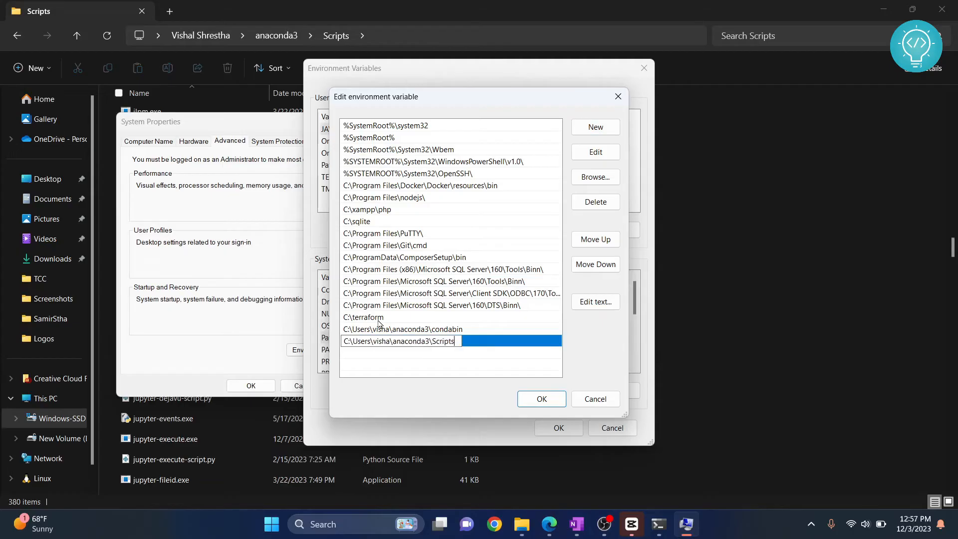
mouse_move(535, 400)
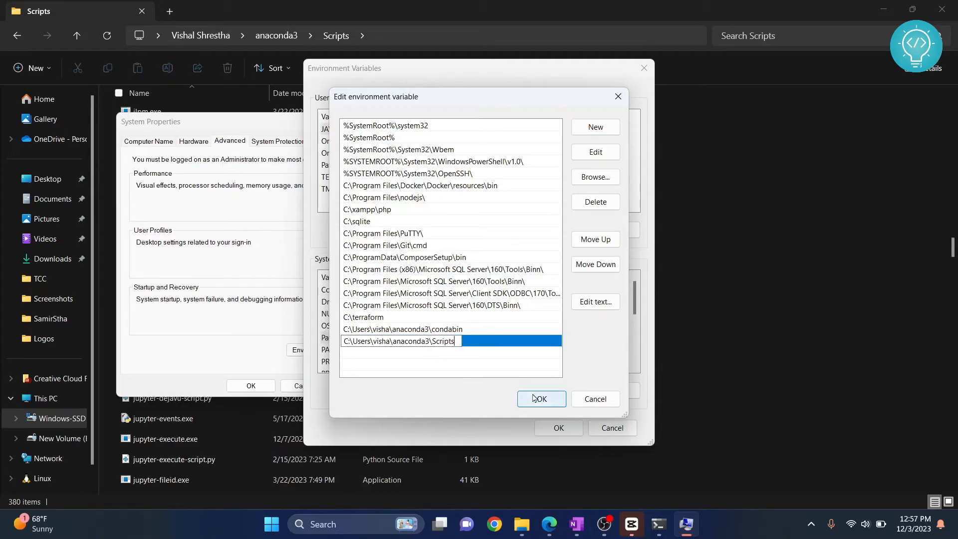
click(541, 399)
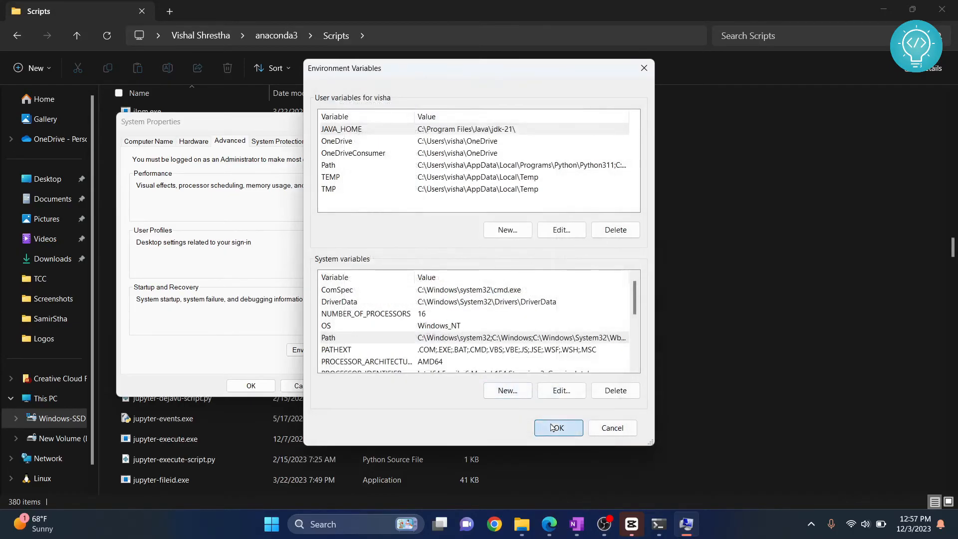
click(560, 428)
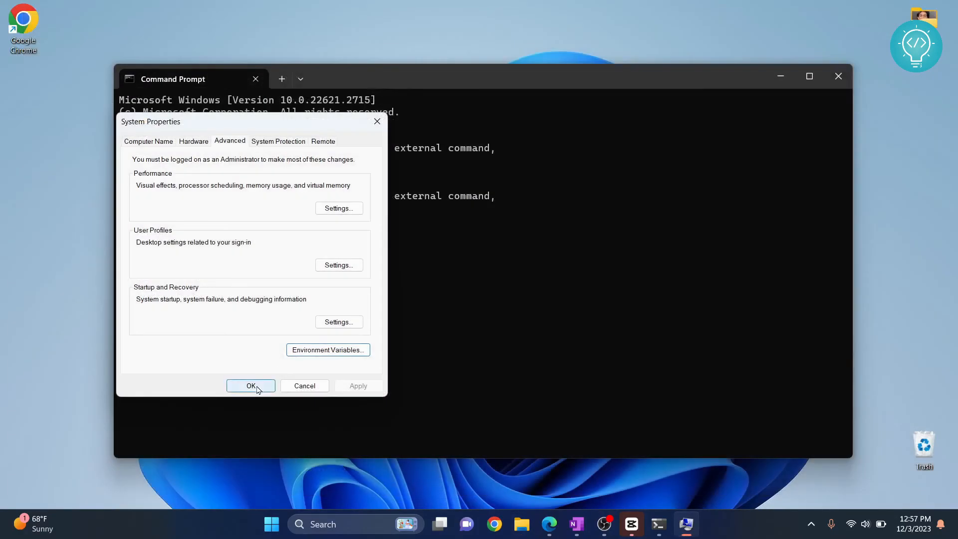
click(251, 385)
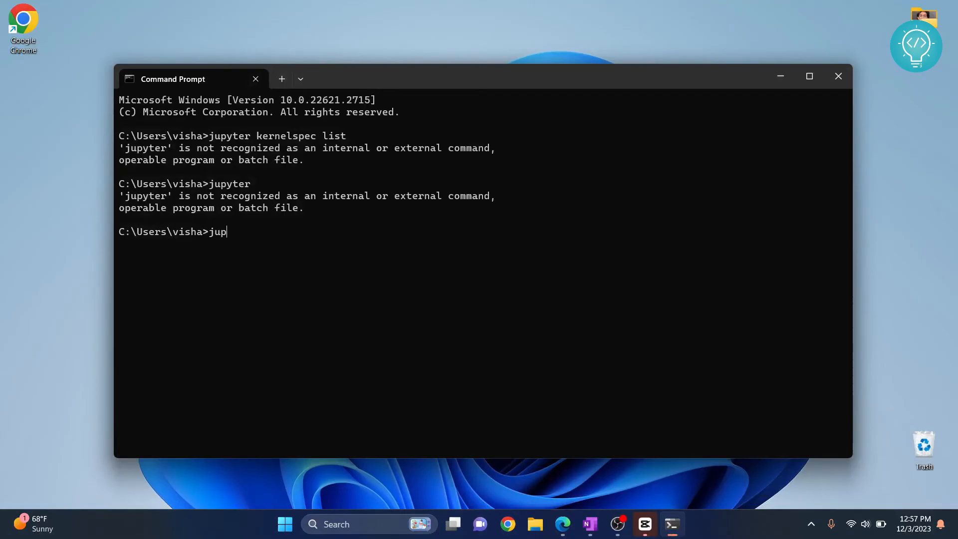
- Rerun jupyter in the old Command Prompt, still not recognized, then close that window
key(Backspace)
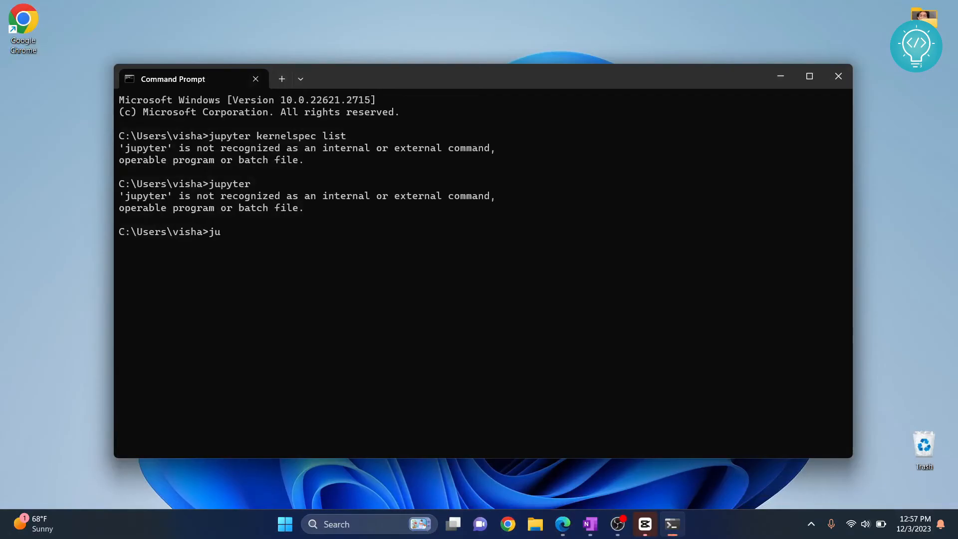
key(Enter)
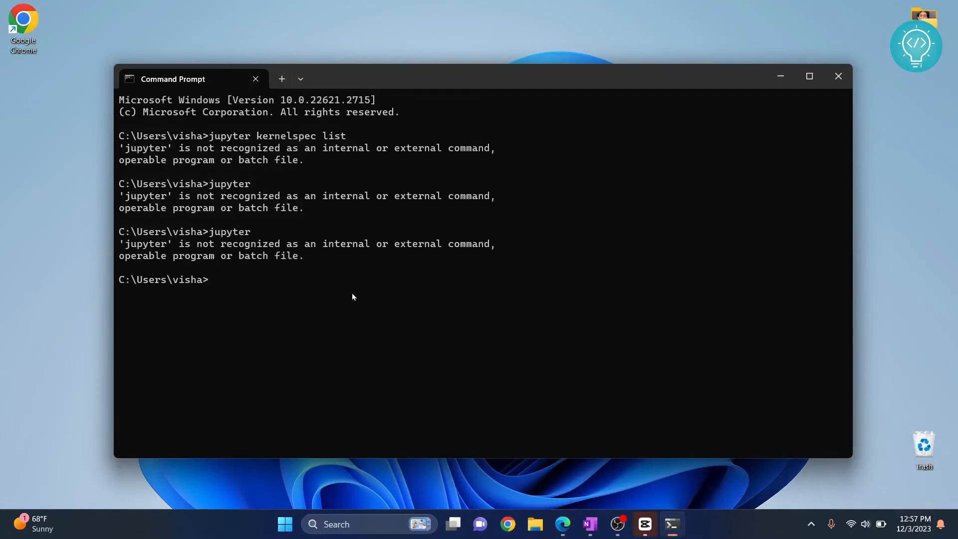
click(839, 76)
text(end)
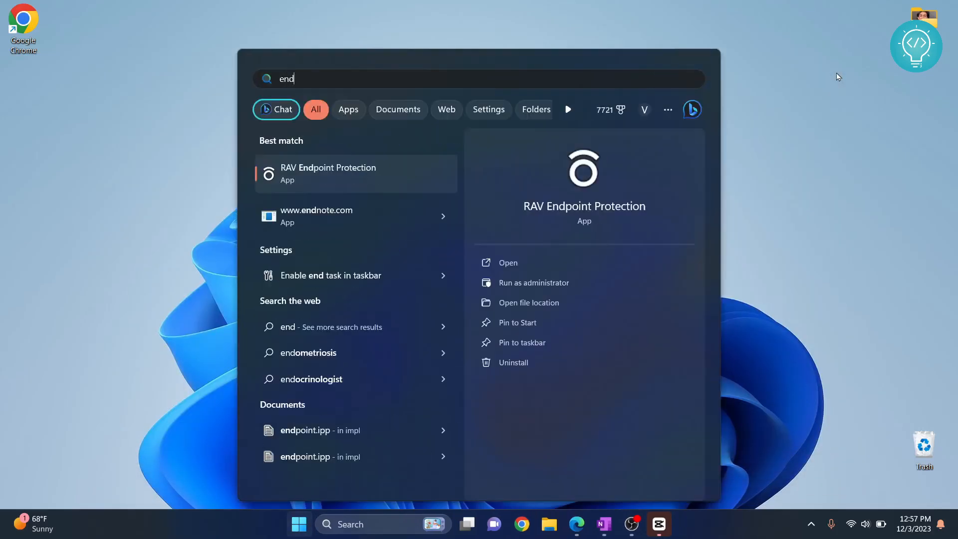
- In a new Command Prompt run jupyter, now printing usage help, and enter 'jupyter notebook'
text(cmd)
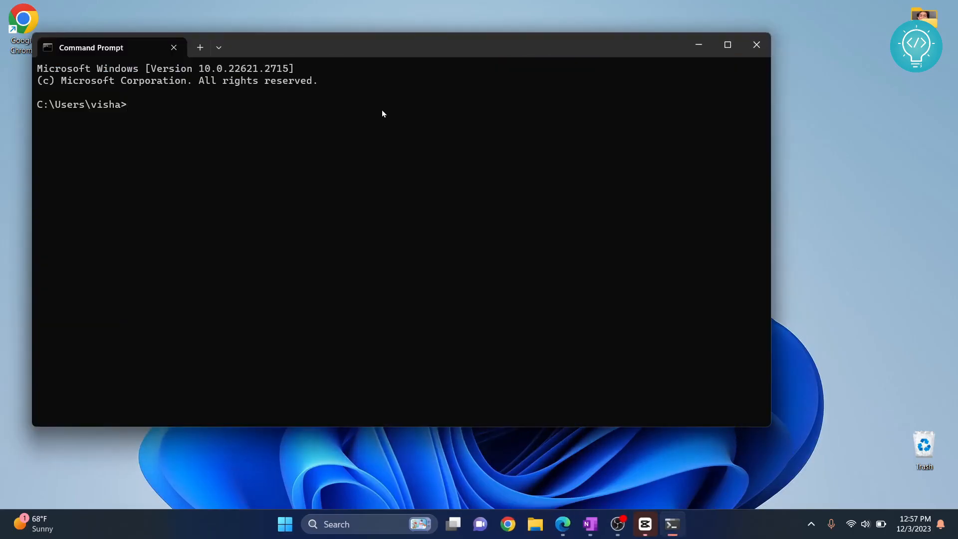
text(jupyter)
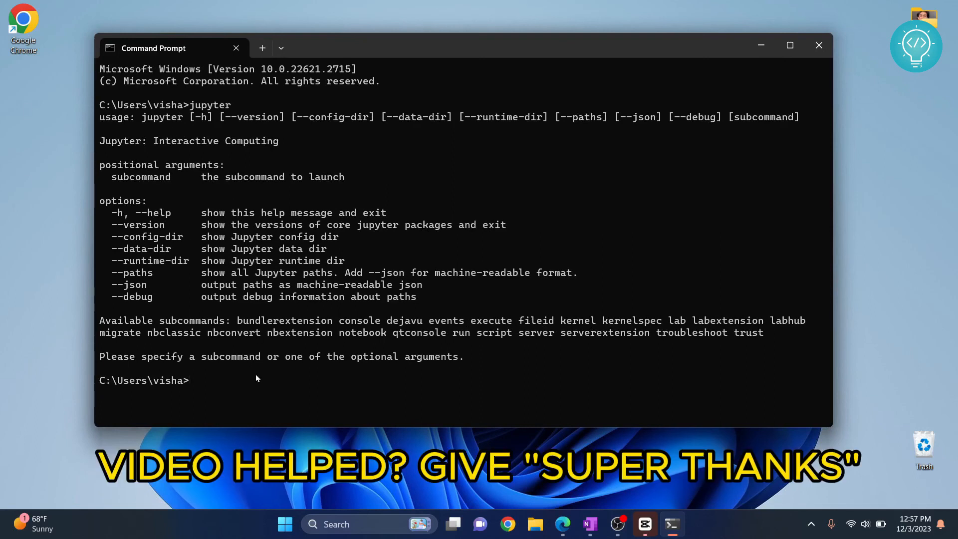
text(jupyter)
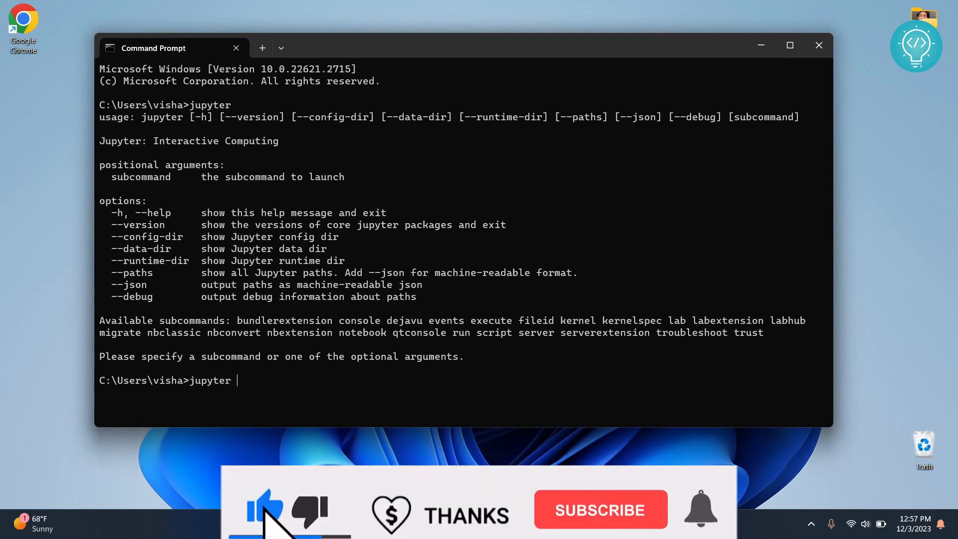
text(notebook)
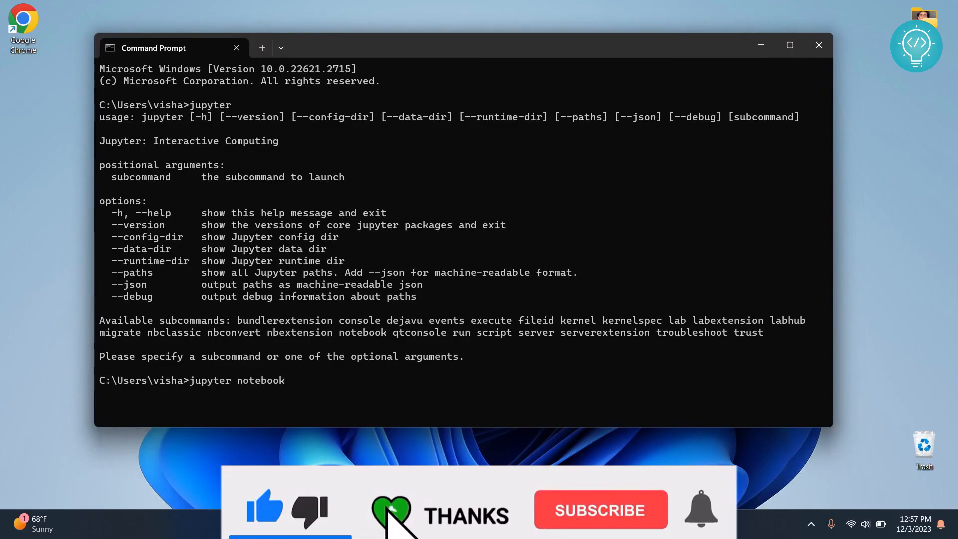